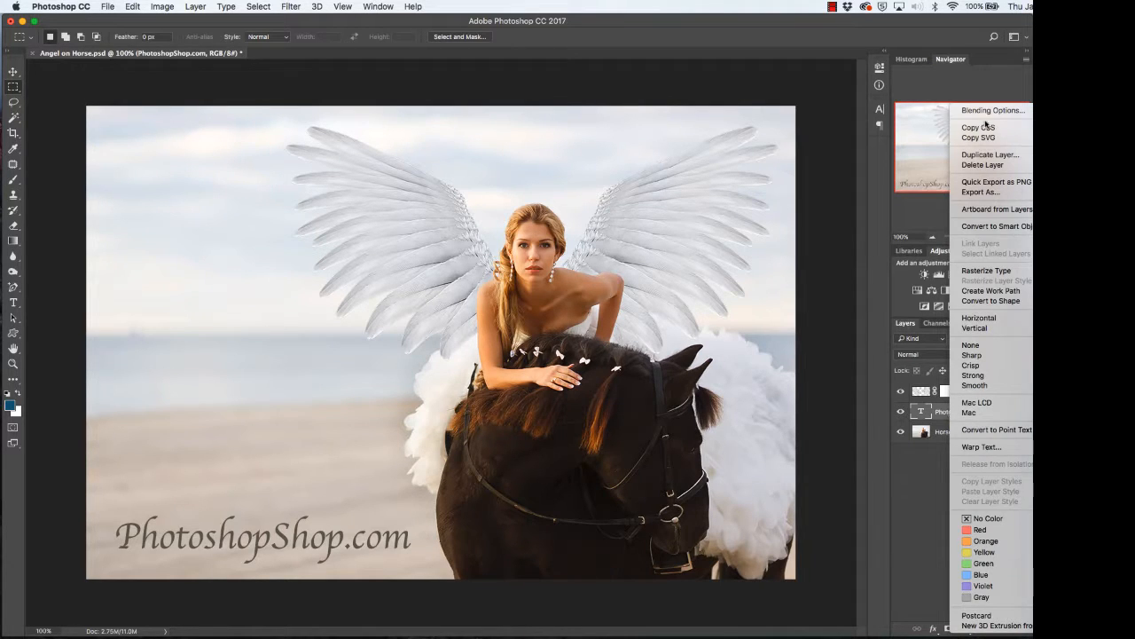
Bring up the Layer Style dialog for the PhotoshopShop.com text layer.
{"action": "left_click", "coordinate": [993, 110]}
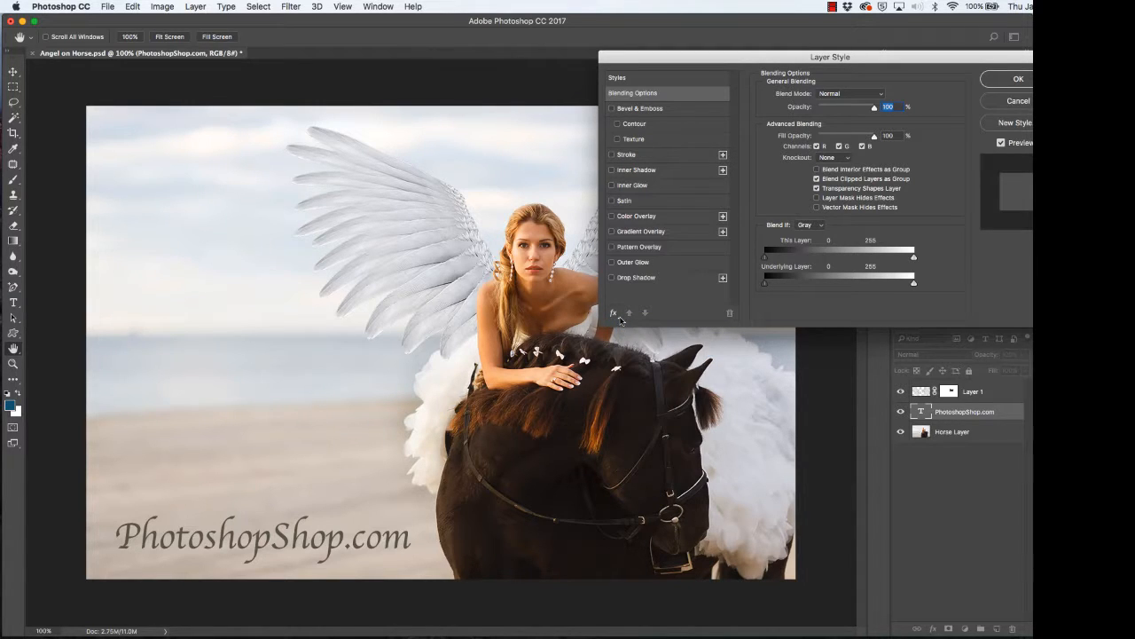
{"action": "mouse_move", "coordinate": [621, 237]}
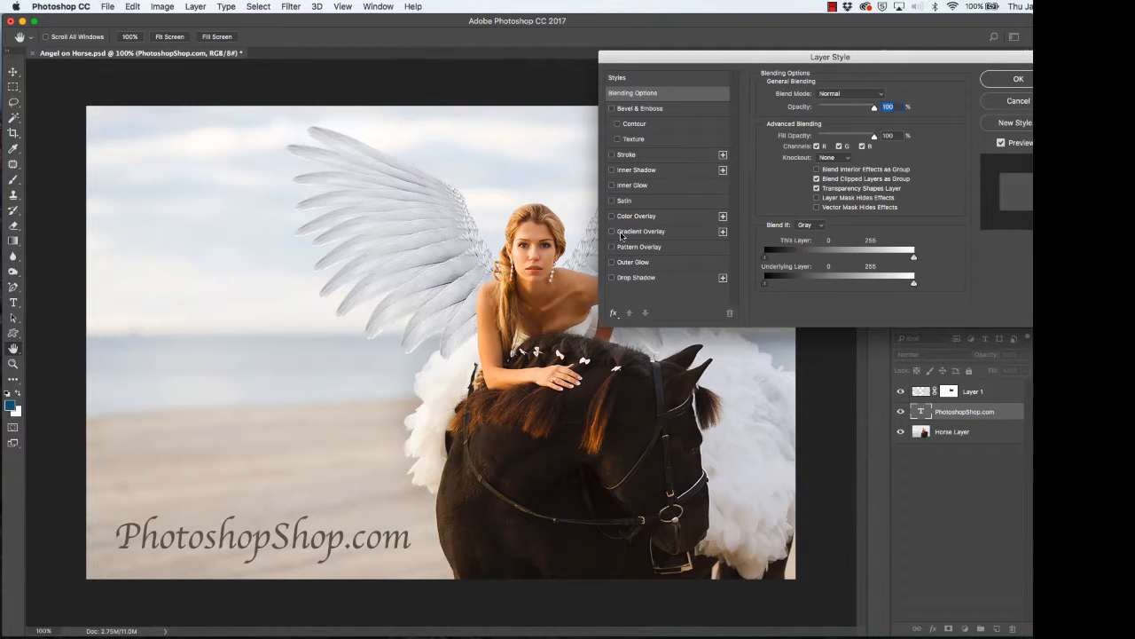
Enable Gradient Overlay with Normal blend mode and go into its Gradient Editor.
{"action": "left_click", "coordinate": [611, 231]}
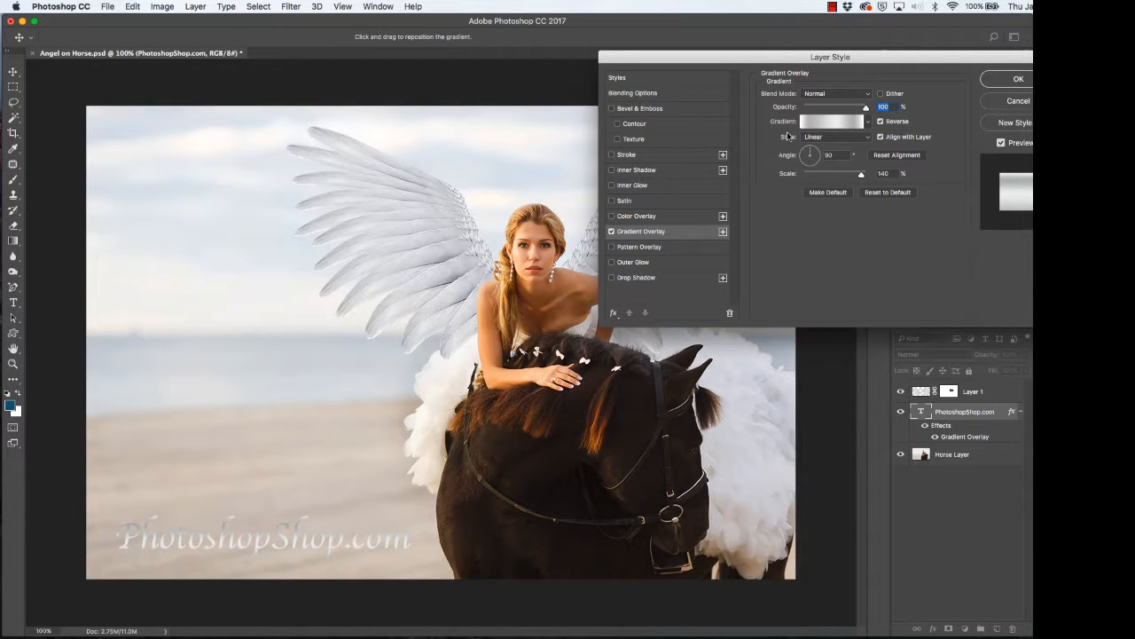
{"action": "left_click", "coordinate": [834, 94]}
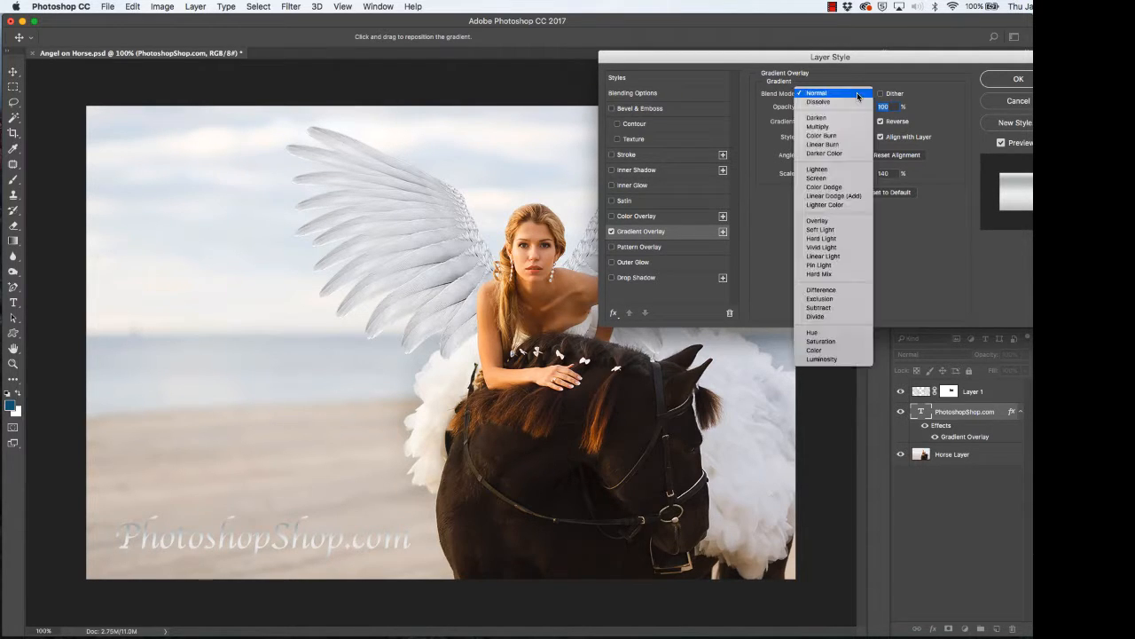
{"action": "left_click", "coordinate": [816, 92]}
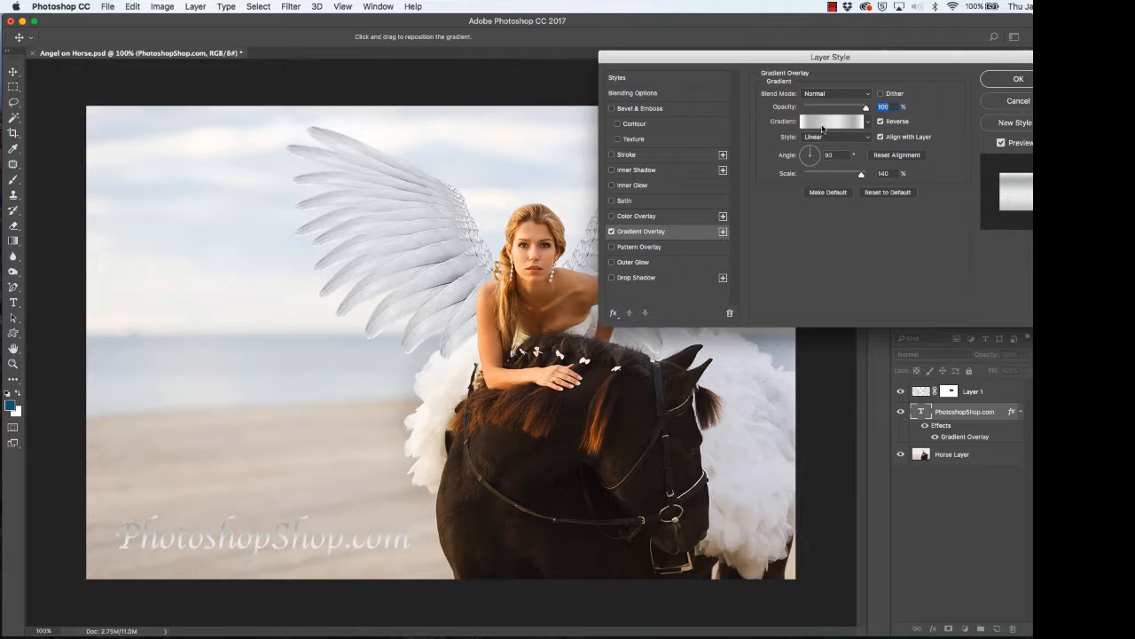
{"action": "left_click", "coordinate": [830, 121]}
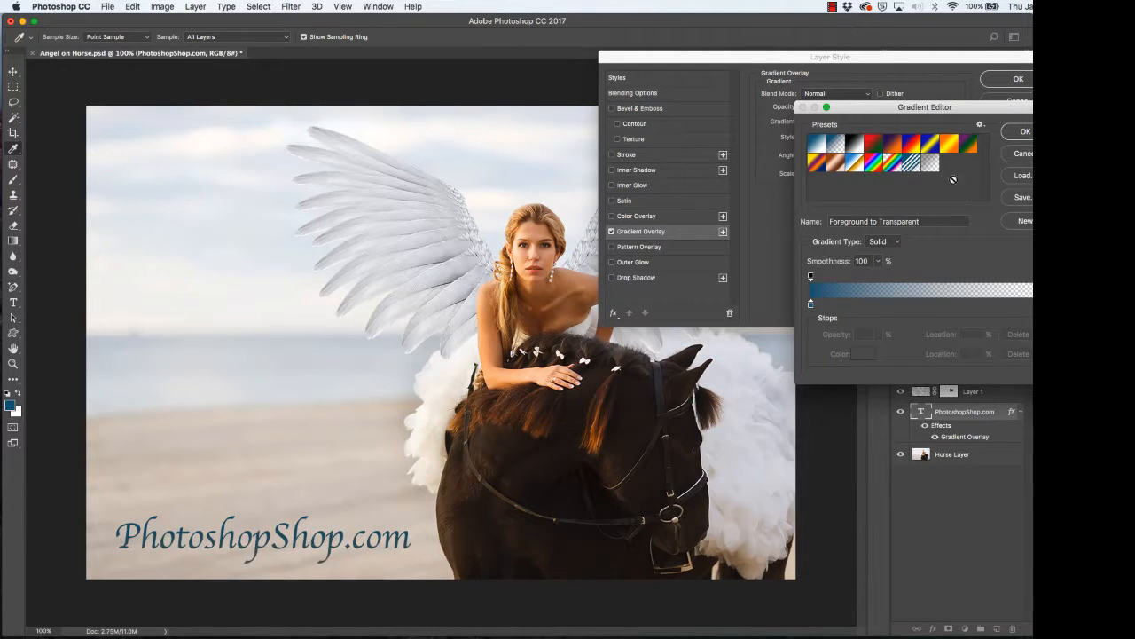
Choose the Foreground to Transparent preset for a blue-to-transparent gradient and confirm it.
{"action": "left_click", "coordinate": [815, 142]}
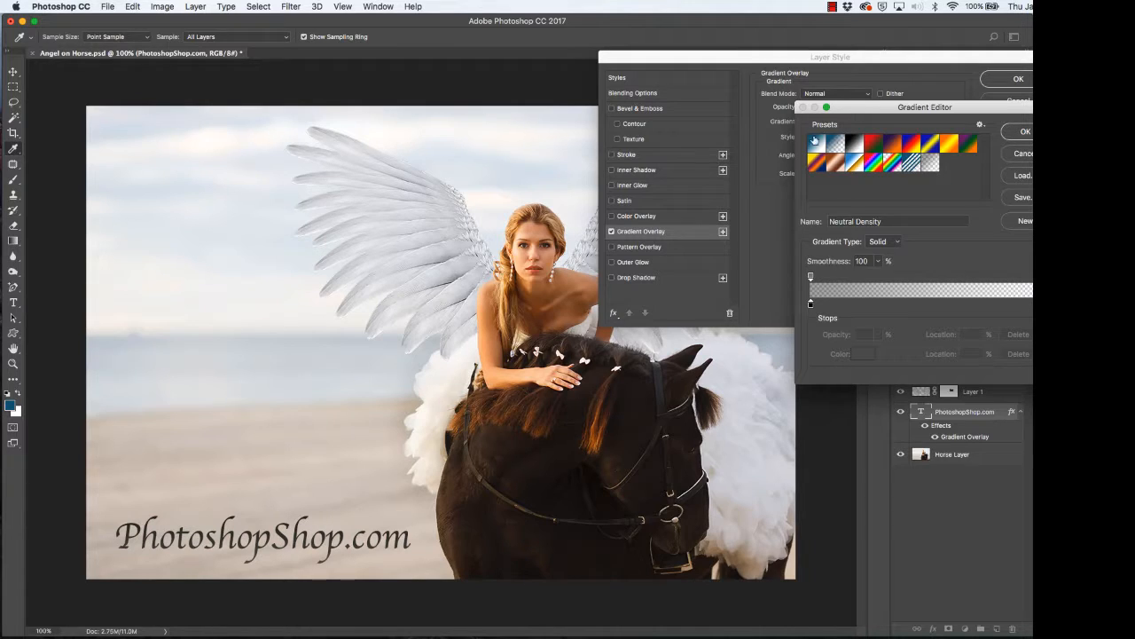
{"action": "left_click", "coordinate": [817, 144]}
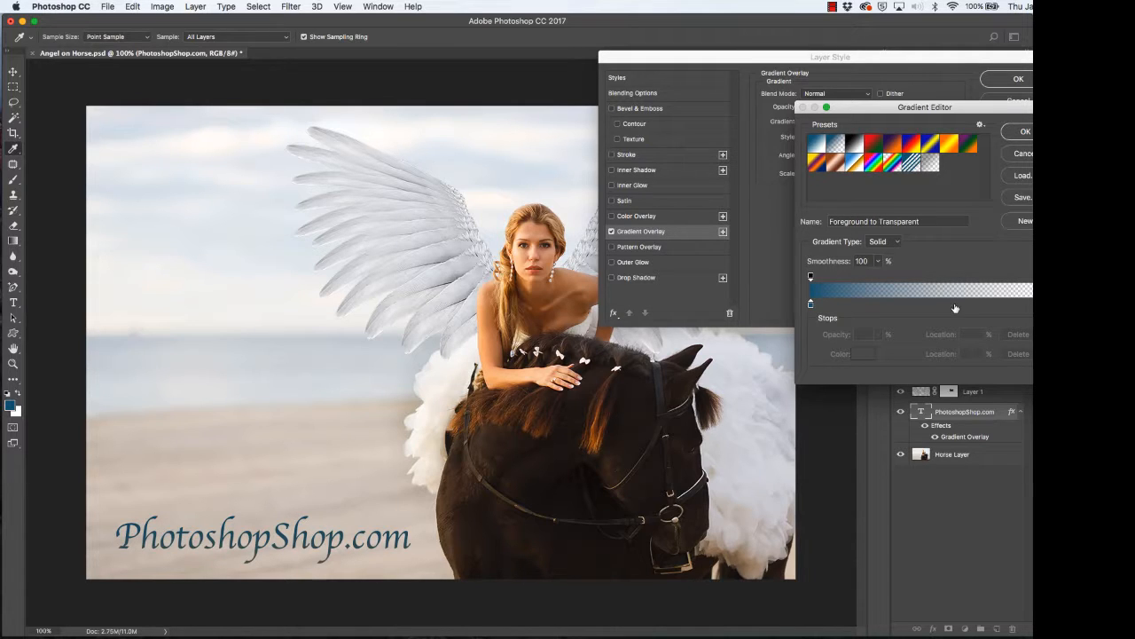
{"action": "left_click", "coordinate": [932, 277]}
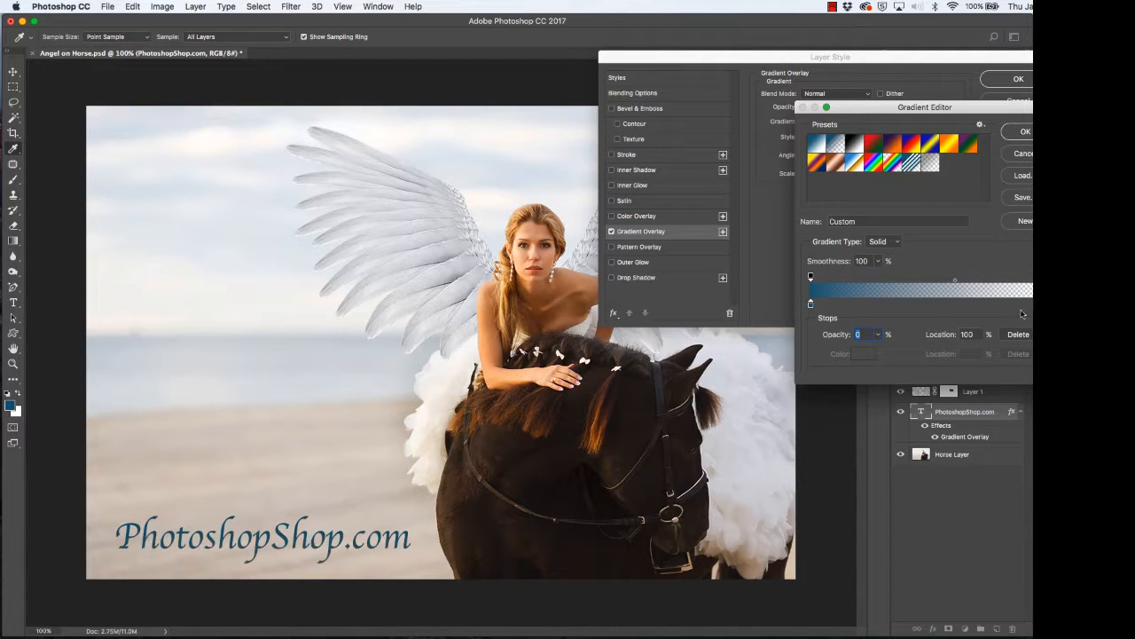
{"action": "left_click", "coordinate": [1025, 131]}
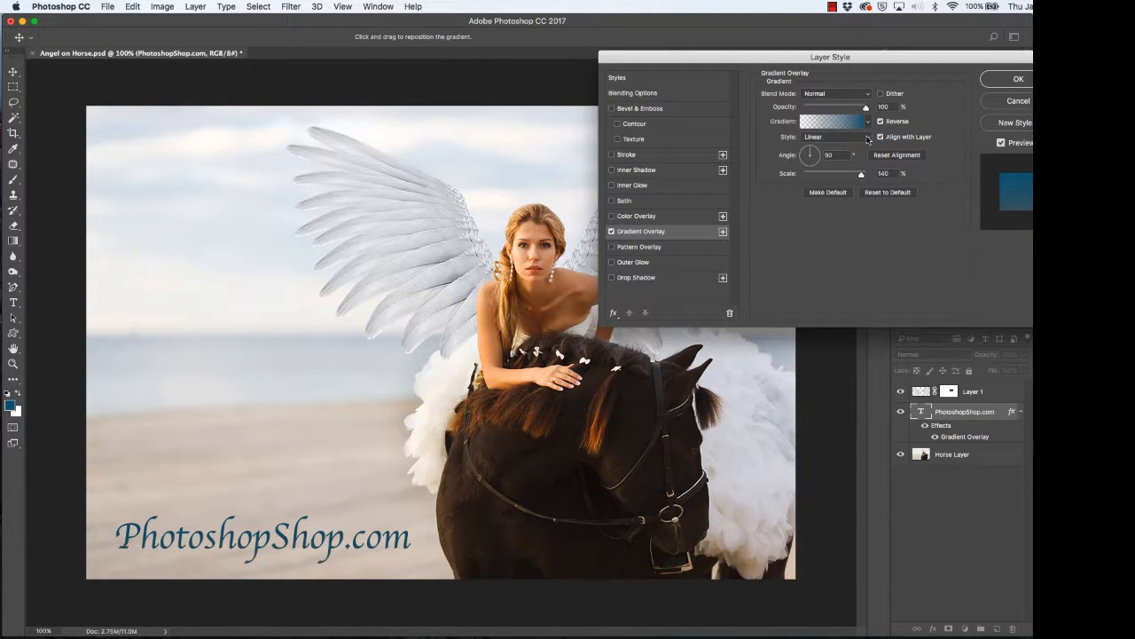
Keep the gradient style Linear at reduced scale and commit the layer style.
{"action": "left_click", "coordinate": [831, 136]}
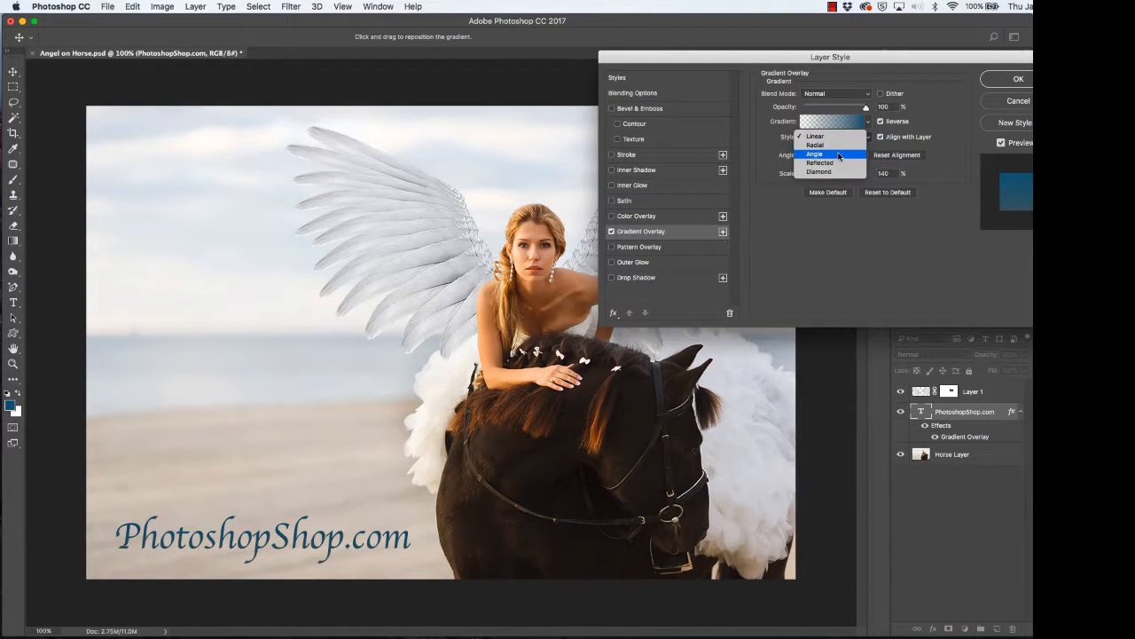
{"action": "left_click", "coordinate": [815, 136]}
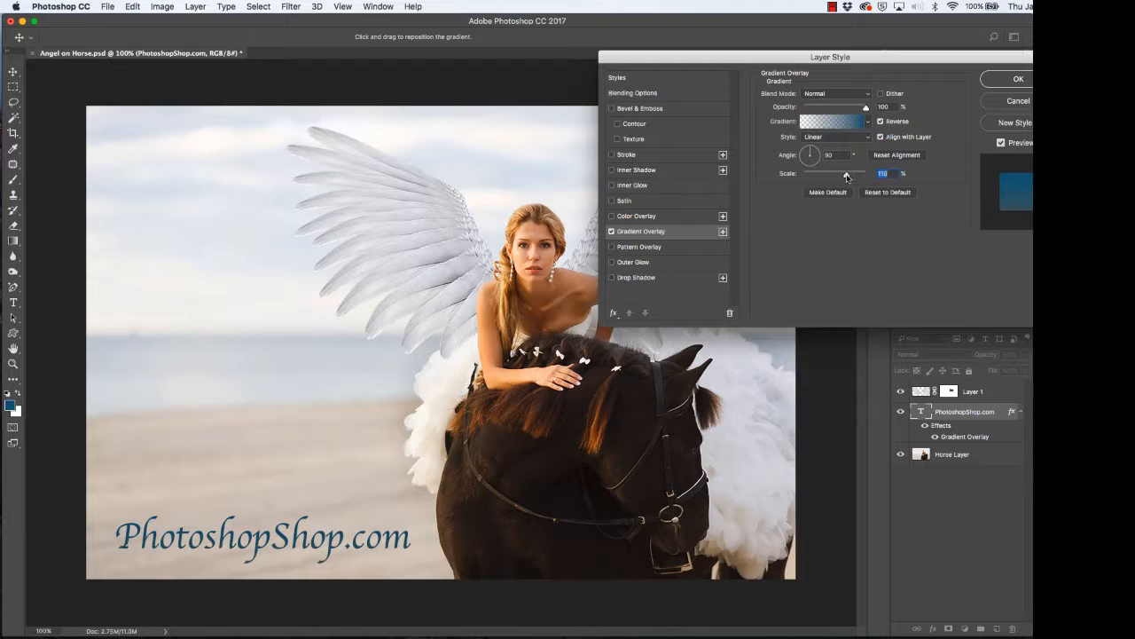
{"action": "left_click", "coordinate": [1019, 78]}
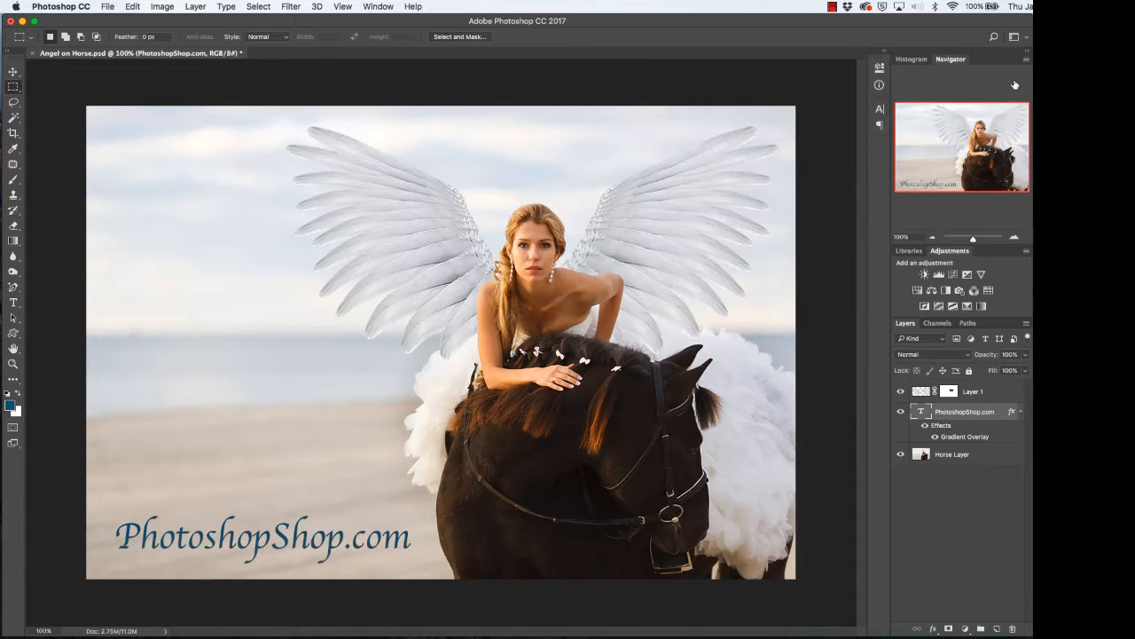